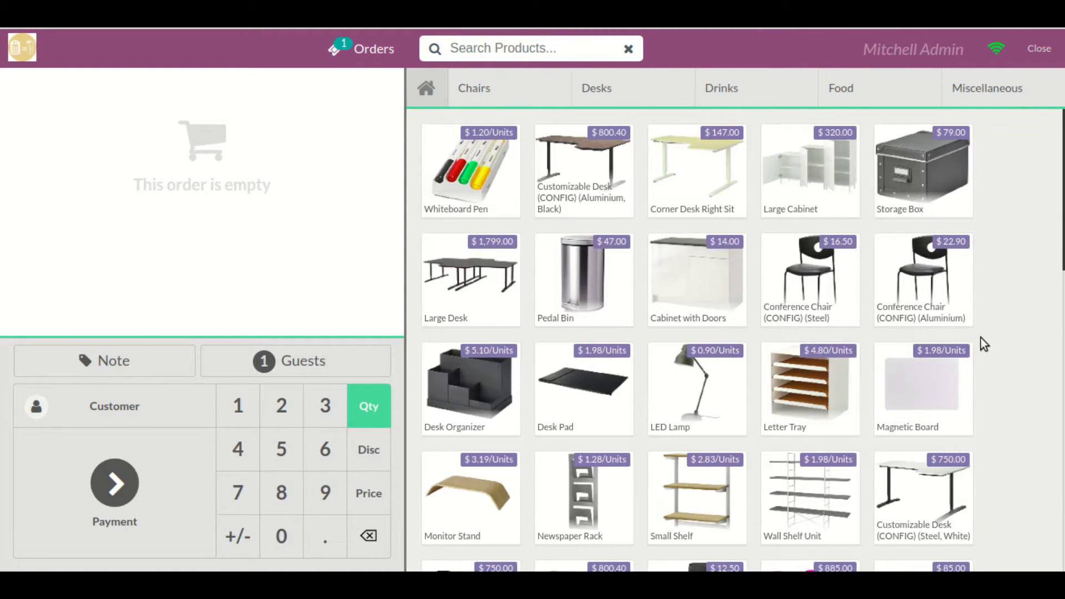
mouse_move(397, 277)
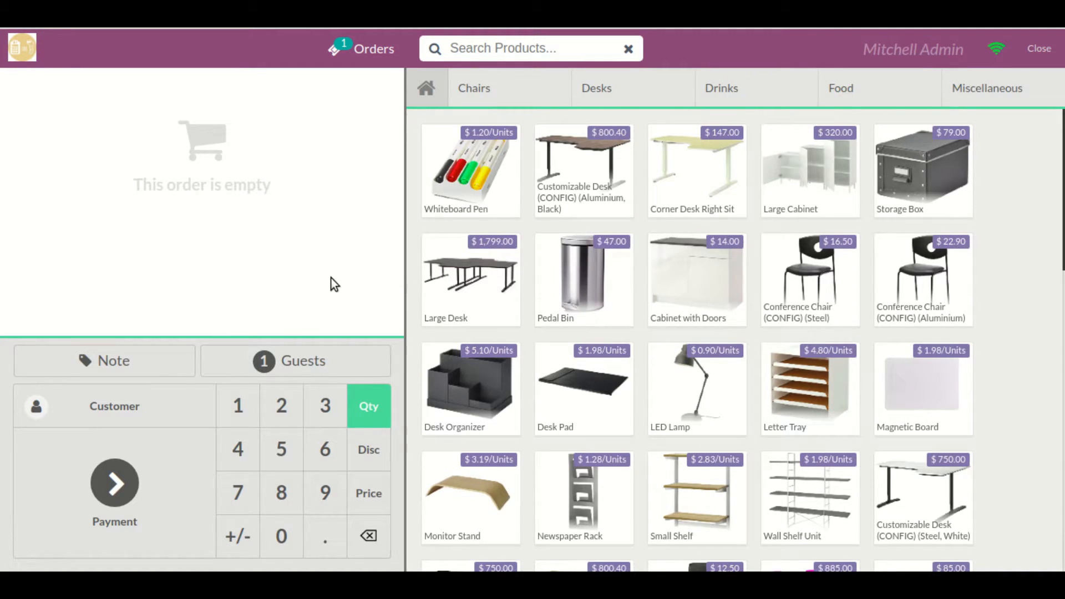
mouse_move(60, 80)
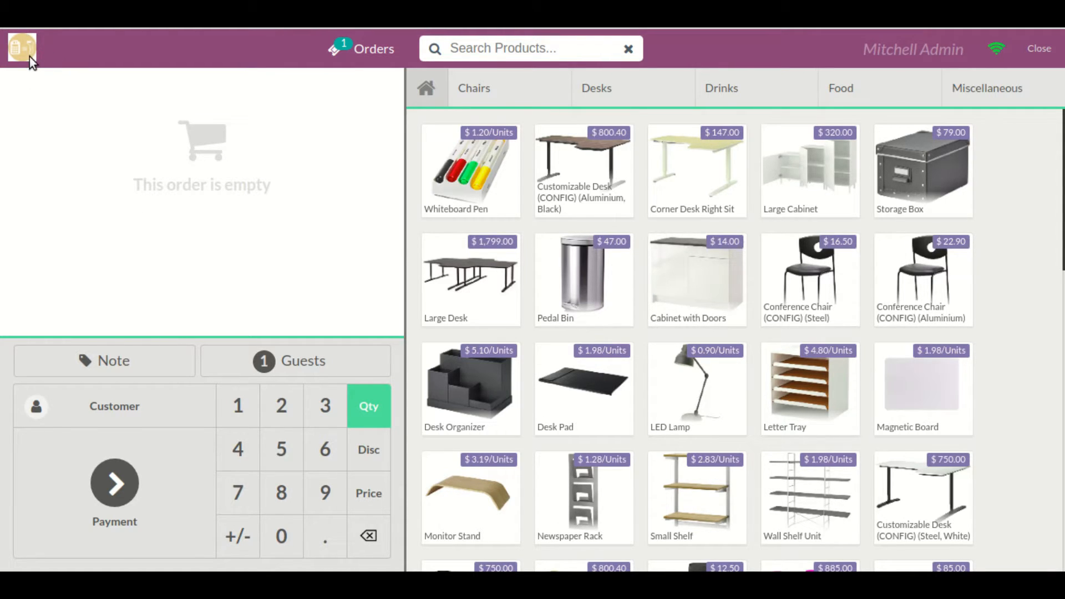
mouse_move(111, 103)
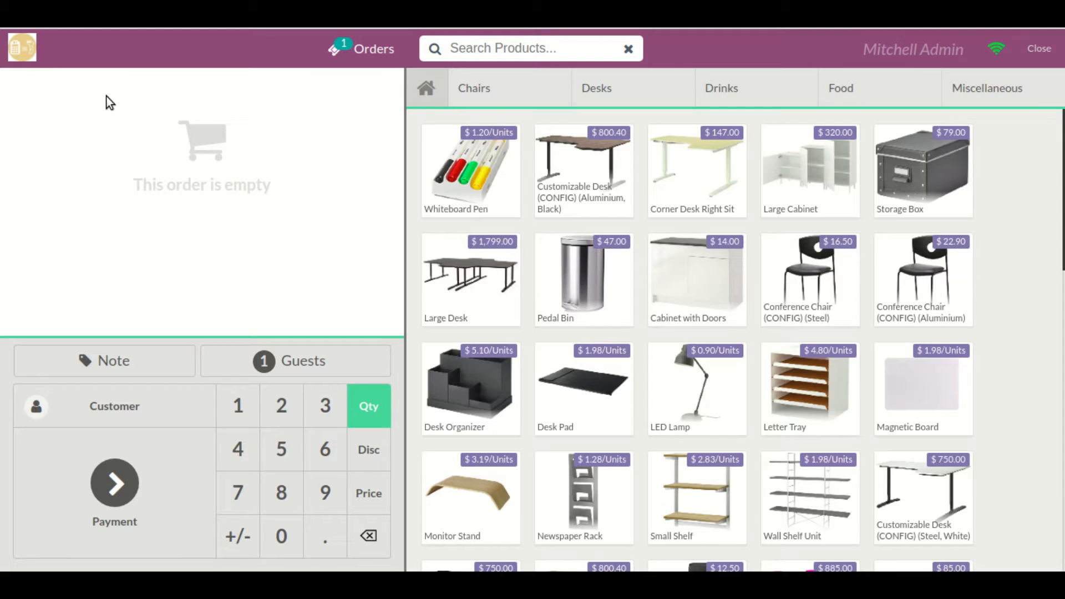
mouse_move(539, 346)
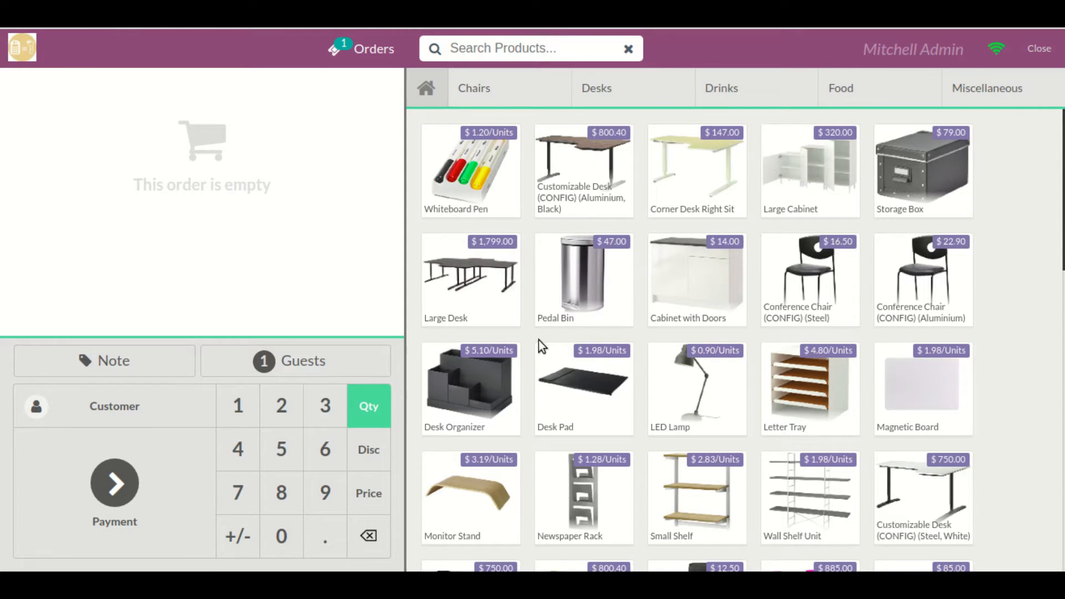
- Assign the selected customer from the customer list to the four-item order
left_click(923, 387)
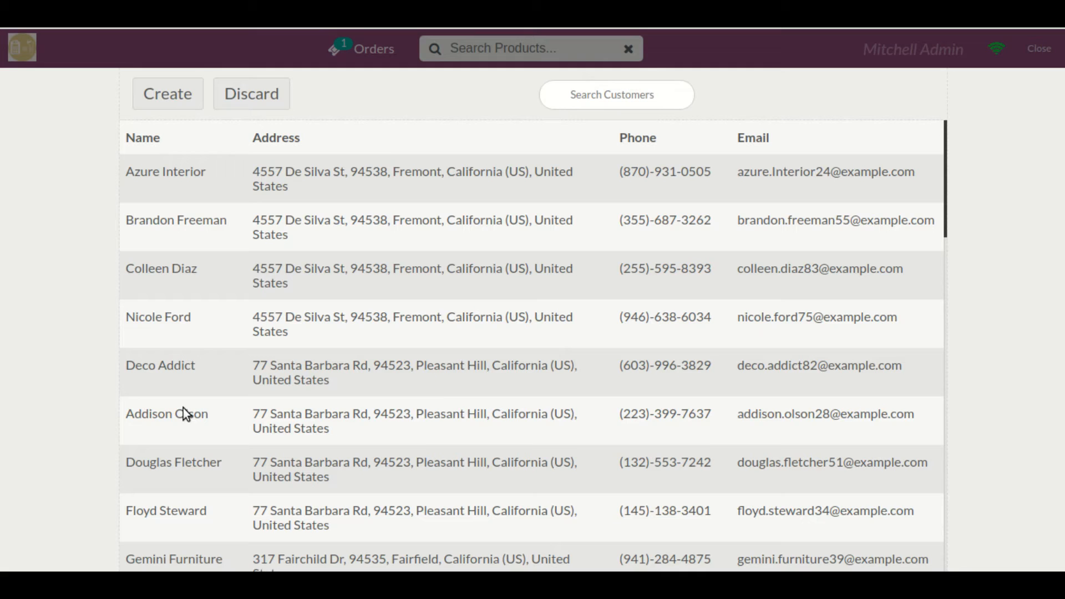
left_click(175, 220)
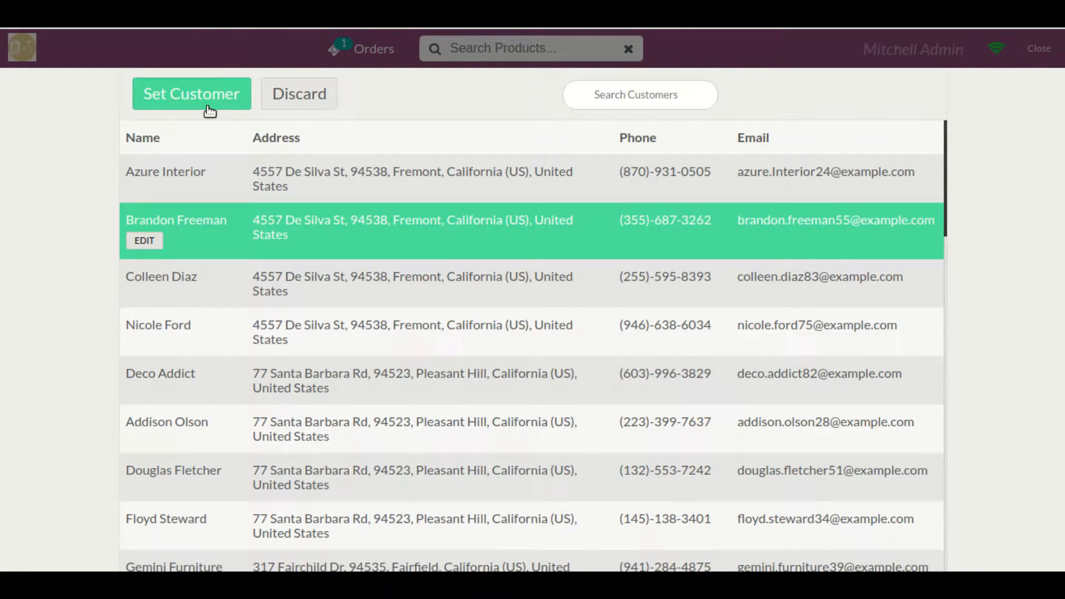
left_click(190, 93)
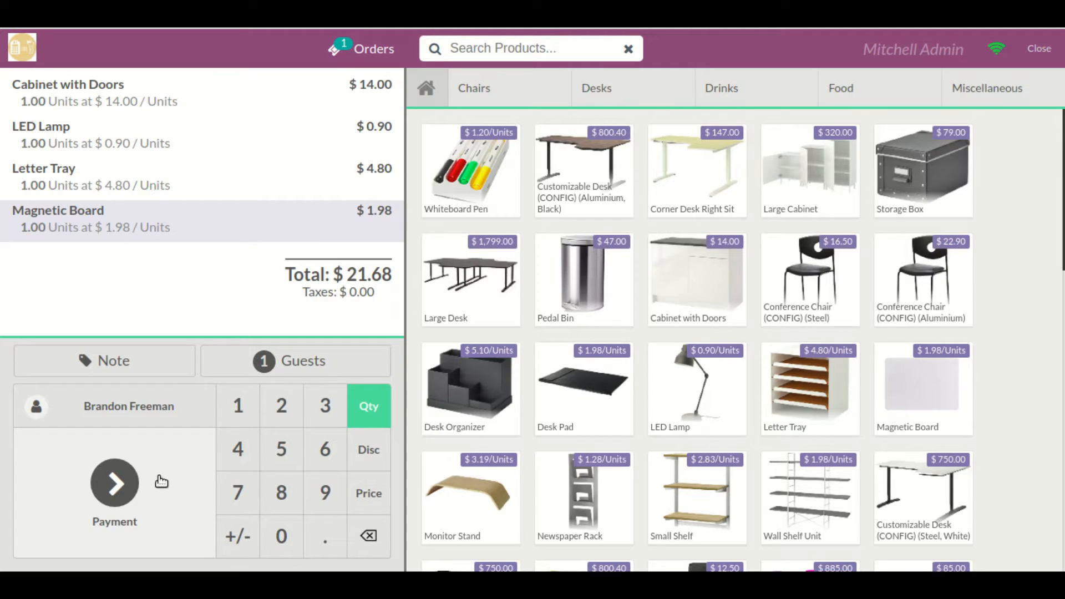
- Pay the $21.68 total in cash and validate the order to show the receipt
left_click(114, 482)
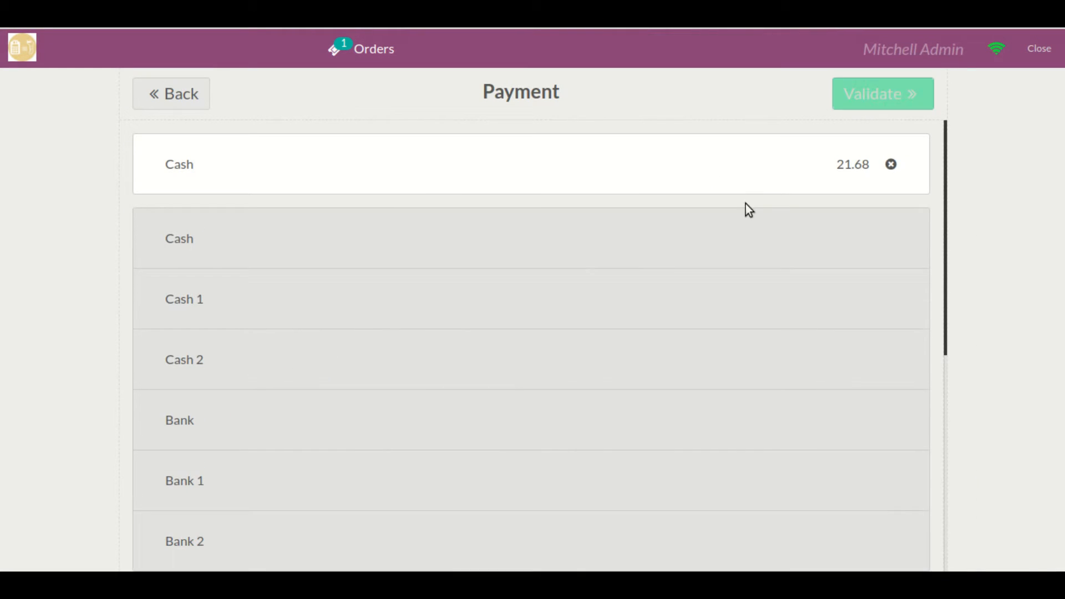
scroll("down", 3)
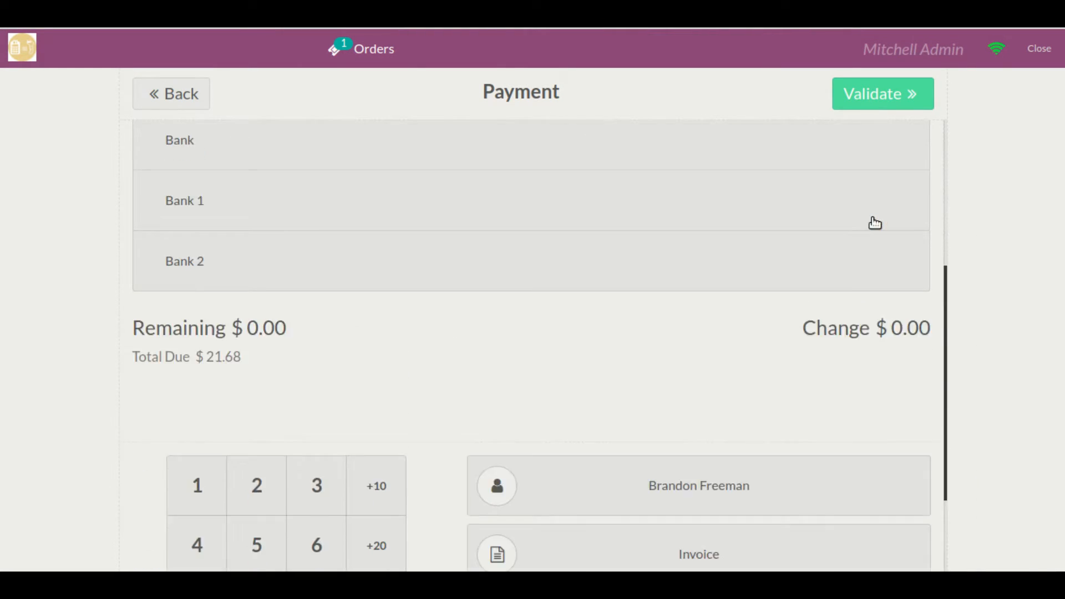
left_click(881, 94)
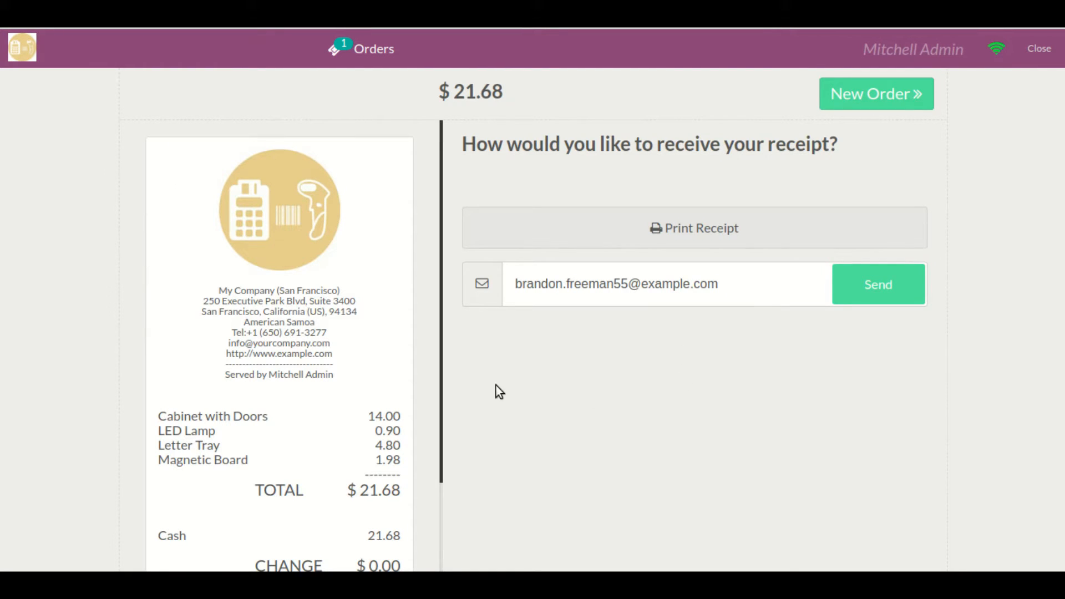
mouse_move(296, 287)
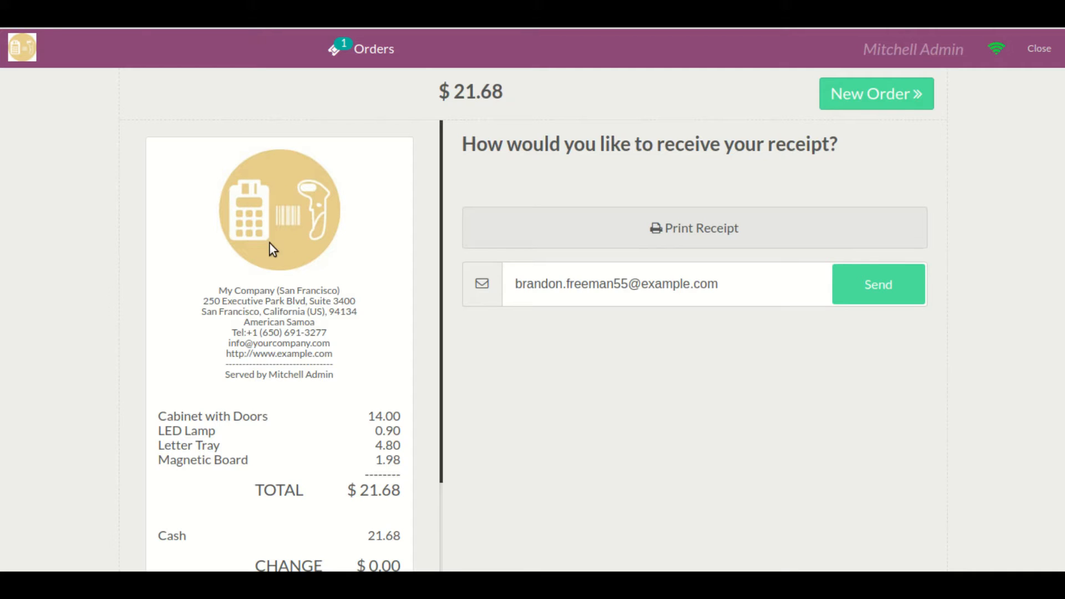
mouse_move(299, 254)
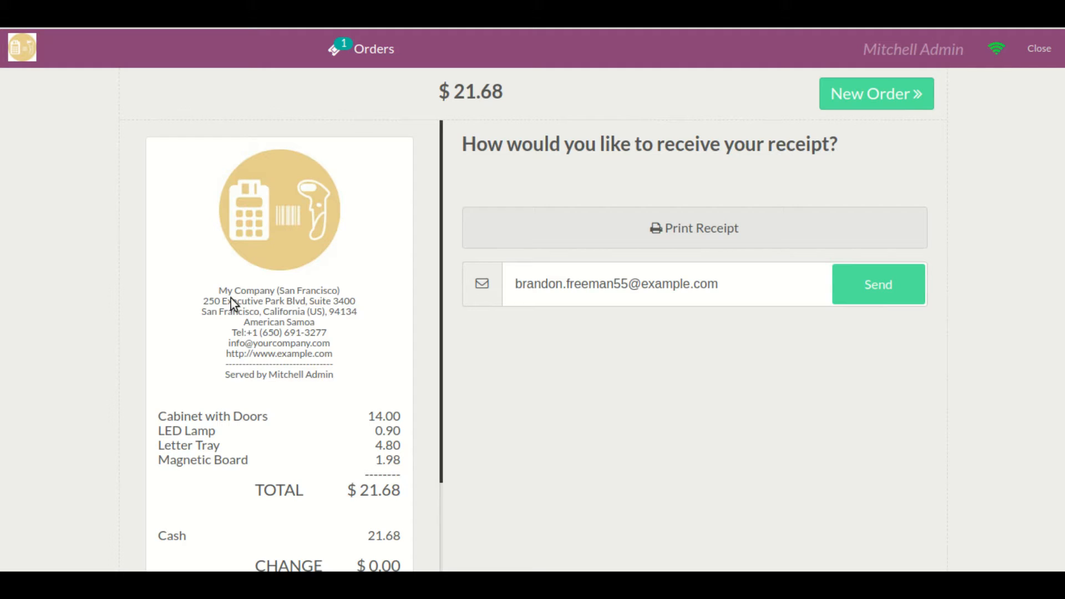
mouse_move(309, 352)
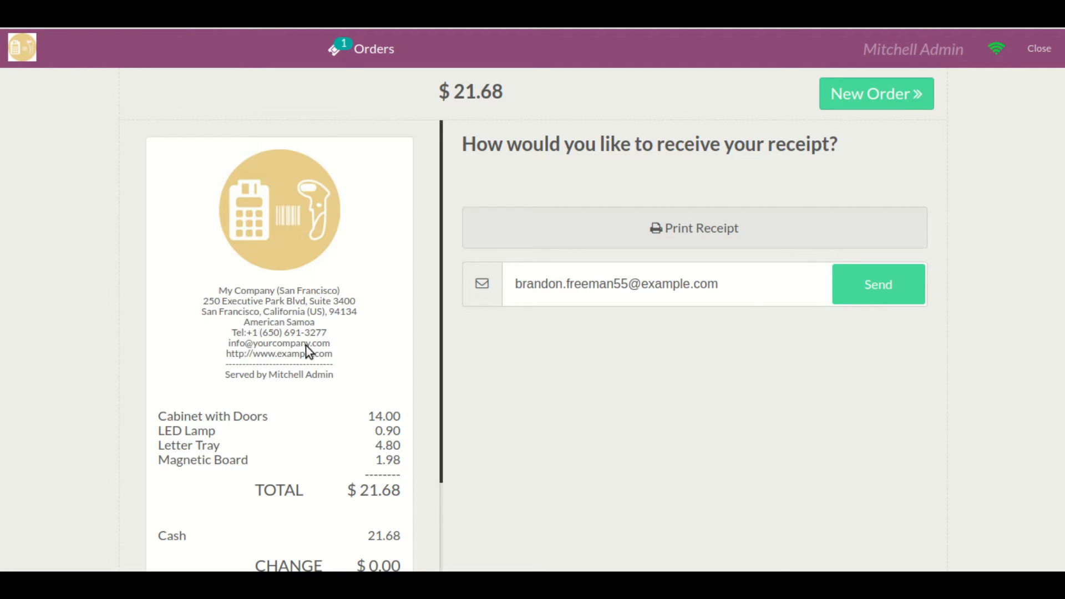
mouse_move(281, 301)
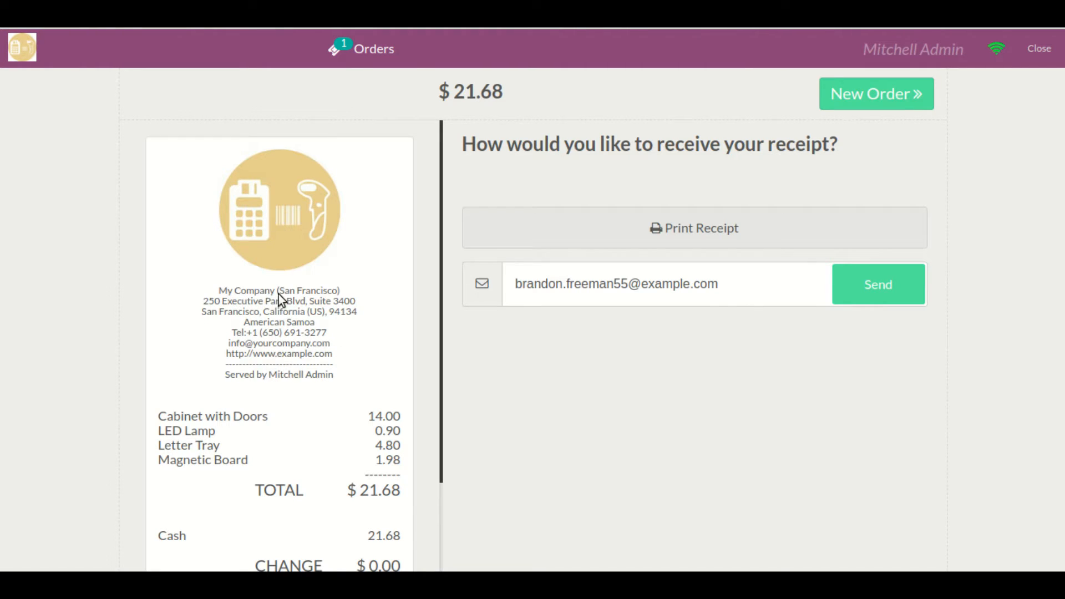
mouse_move(288, 271)
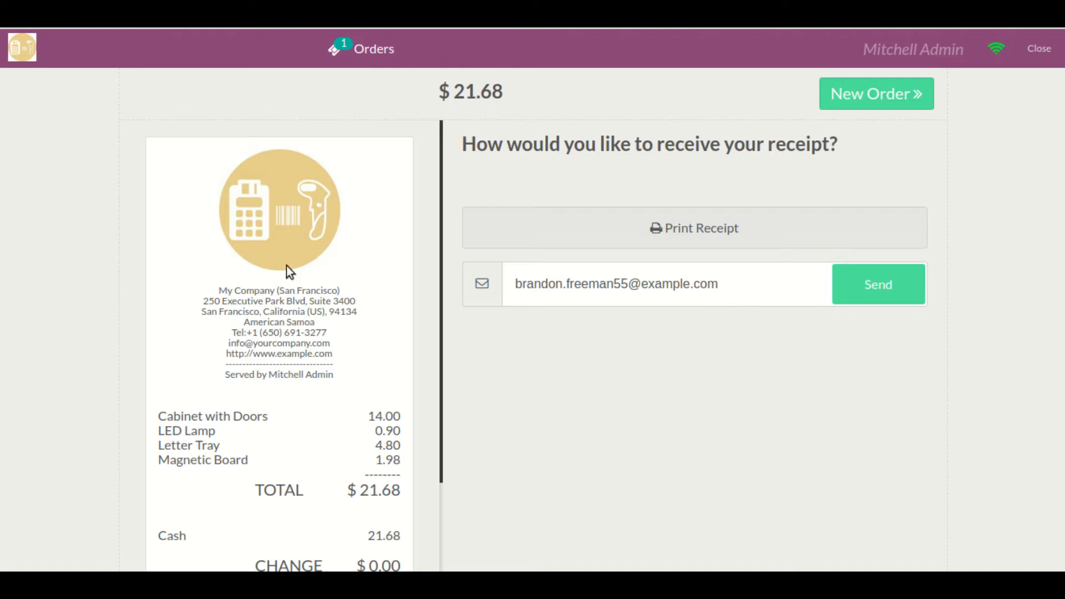
mouse_move(303, 209)
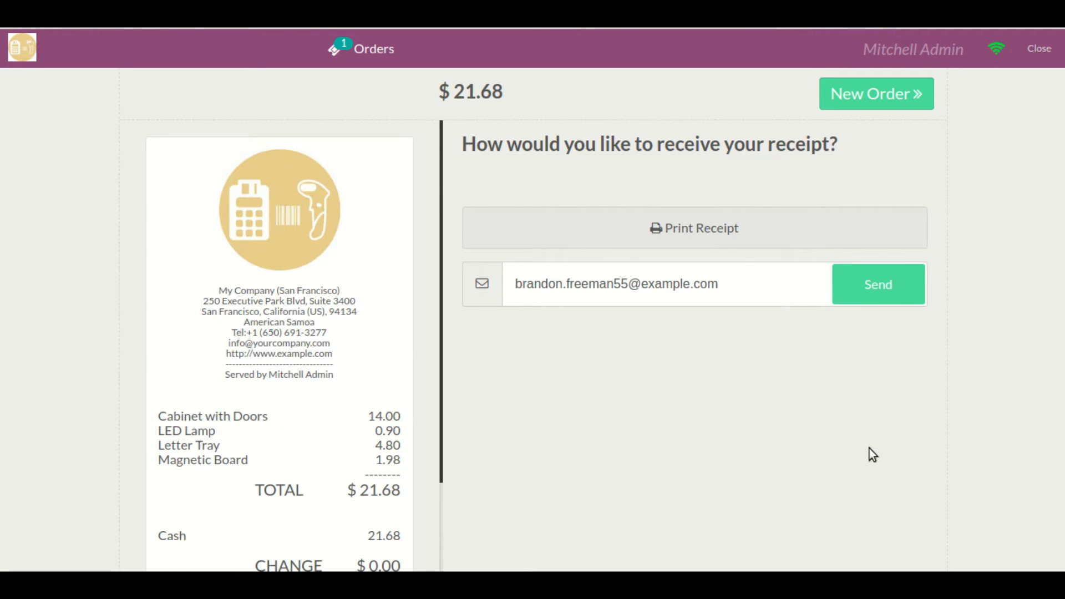
mouse_move(862, 439)
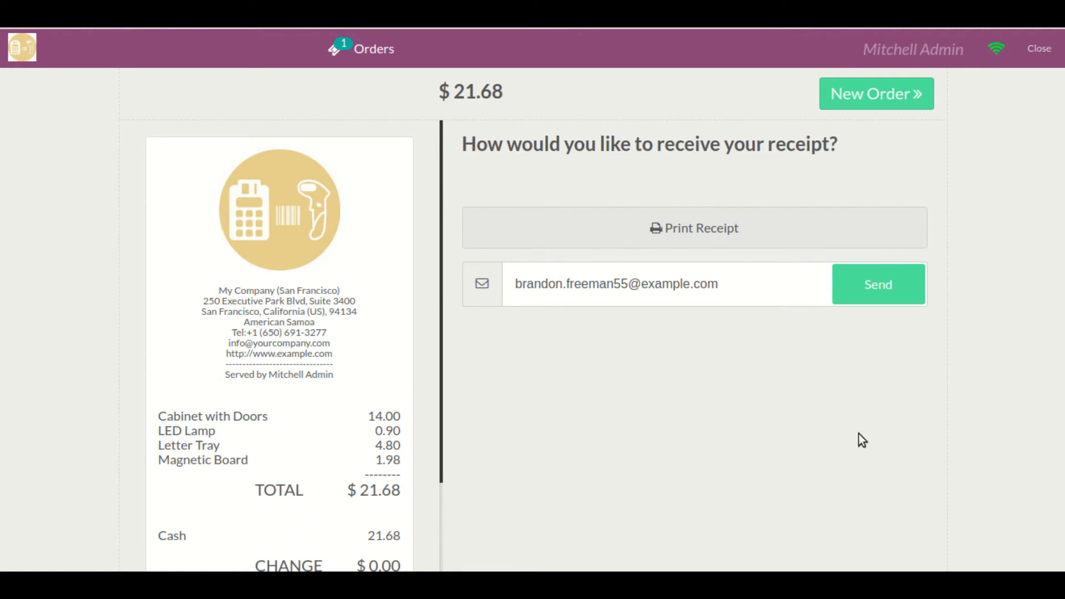